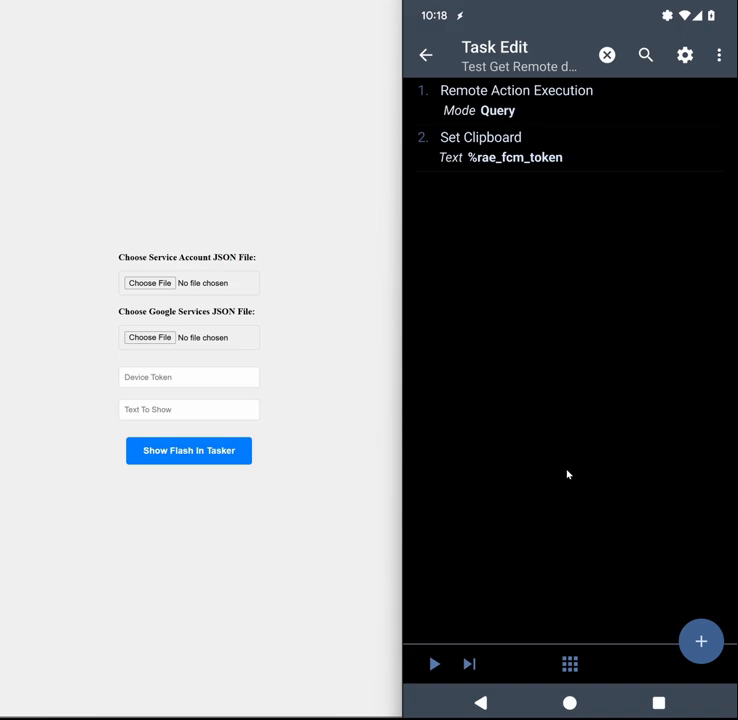
pyautogui.moveTo(497, 511)
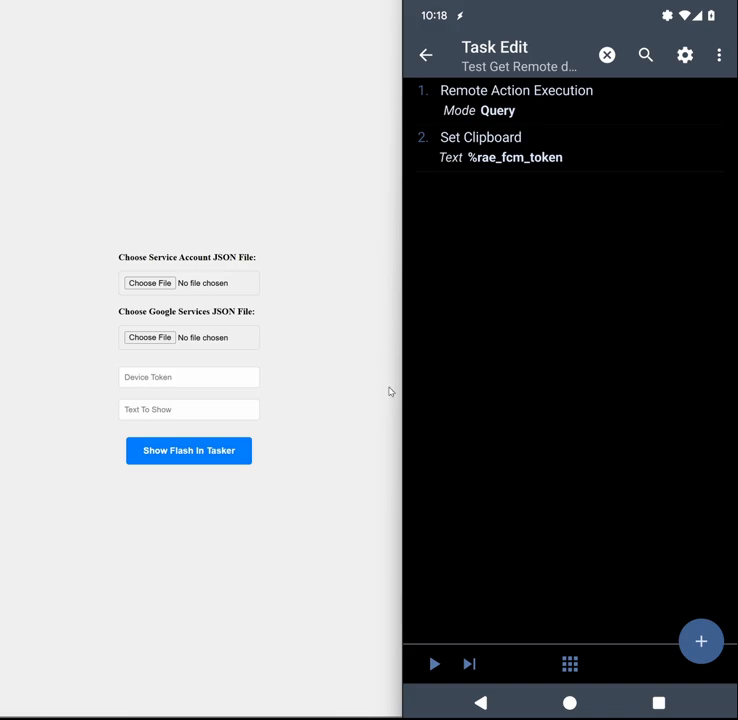
pyautogui.moveTo(382, 377)
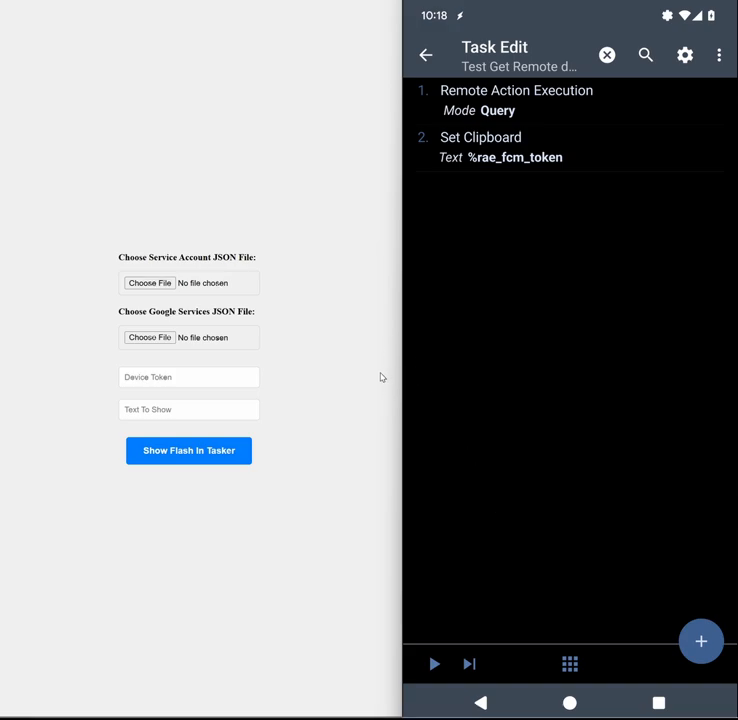
pyautogui.moveTo(498, 427)
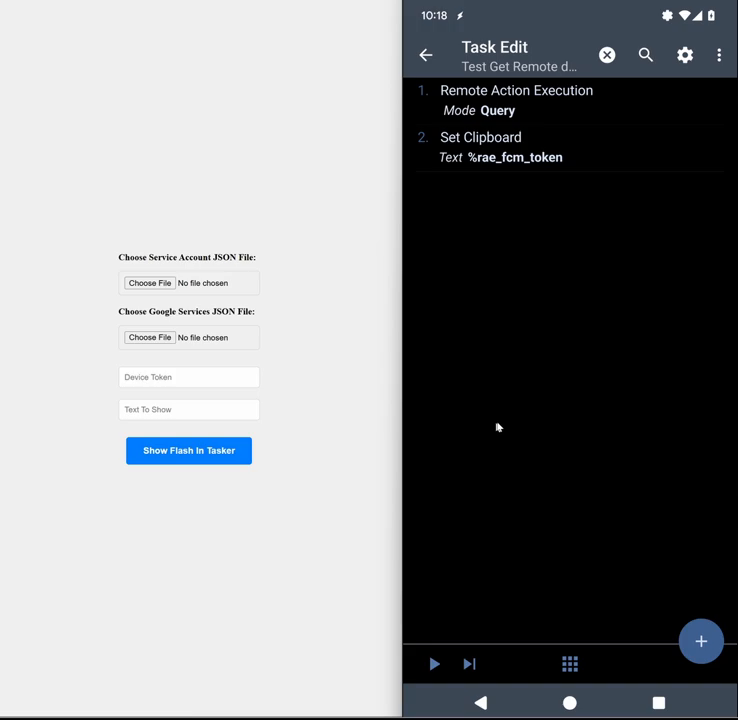
pyautogui.moveTo(513, 406)
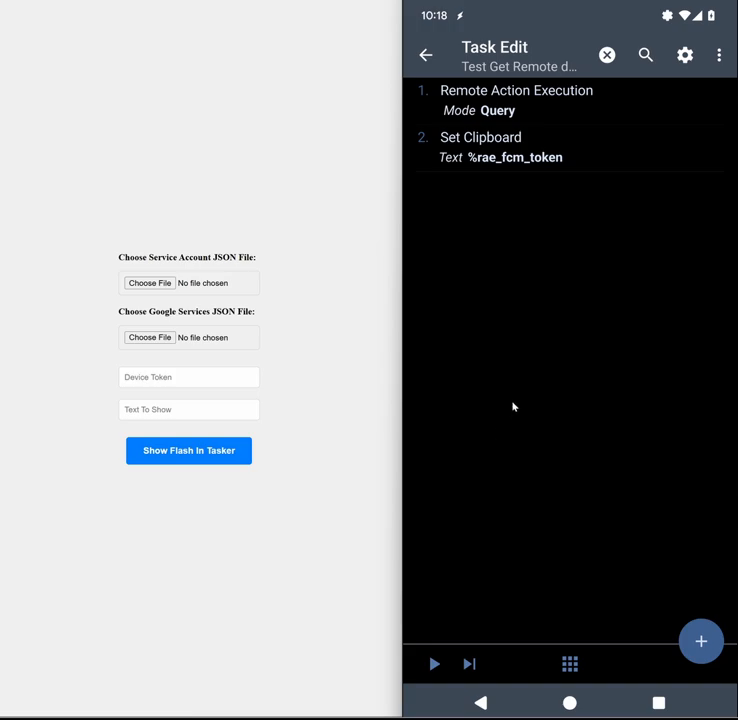
pyautogui.moveTo(510, 407)
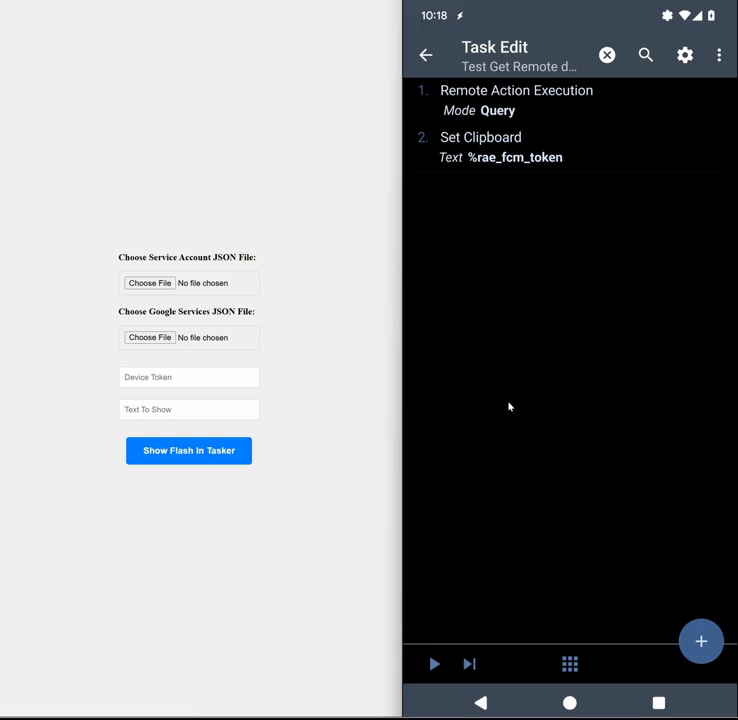
pyautogui.moveTo(483, 350)
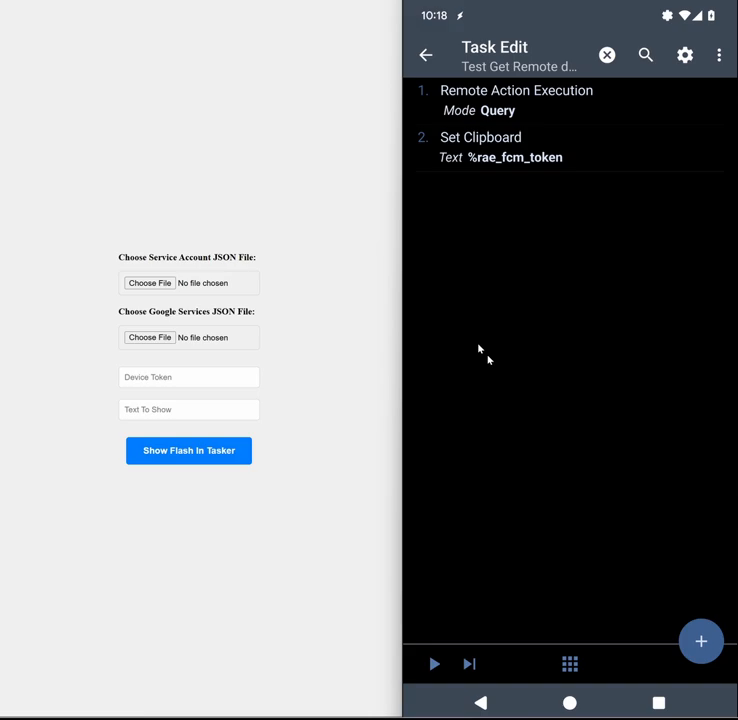
pyautogui.moveTo(158, 308)
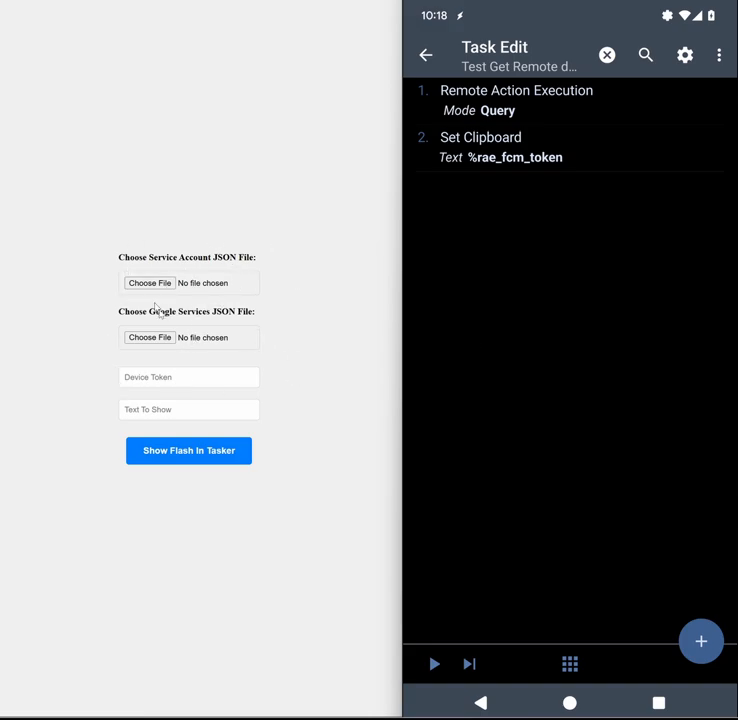
pyautogui.moveTo(342, 377)
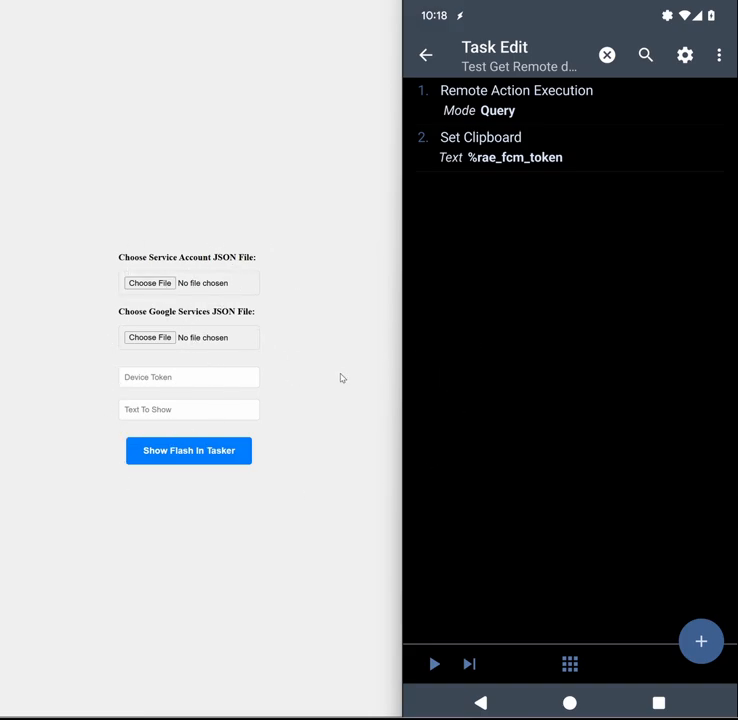
pyautogui.moveTo(203, 290)
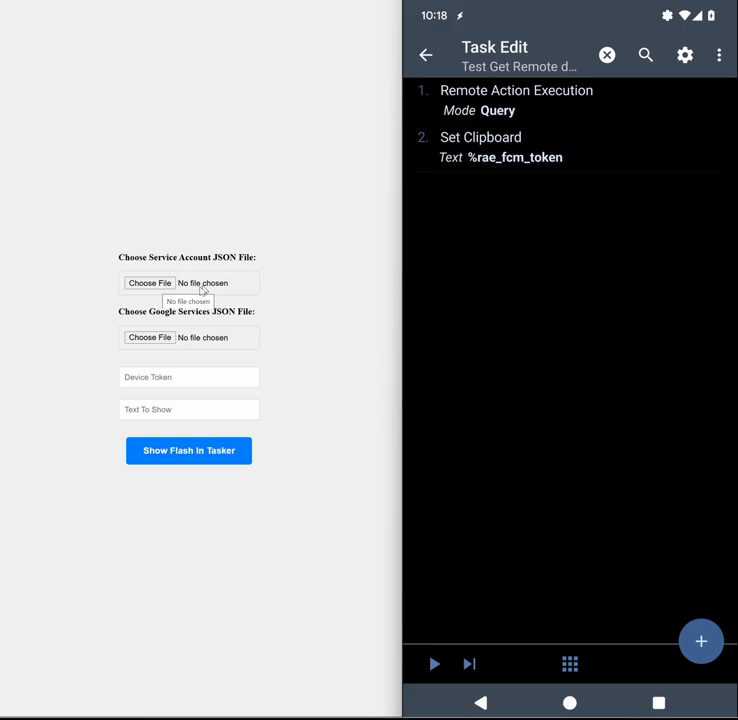
pyautogui.moveTo(205, 364)
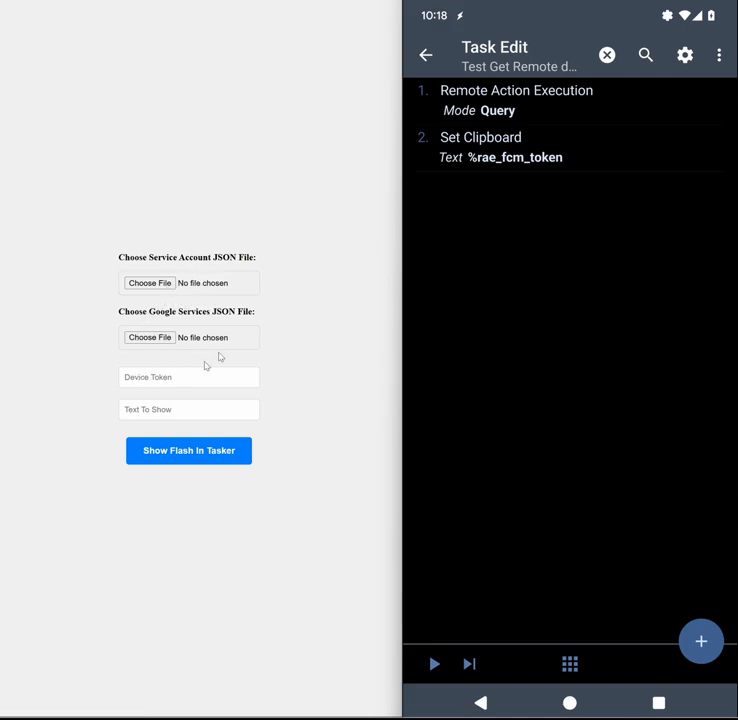
pyautogui.moveTo(158, 312)
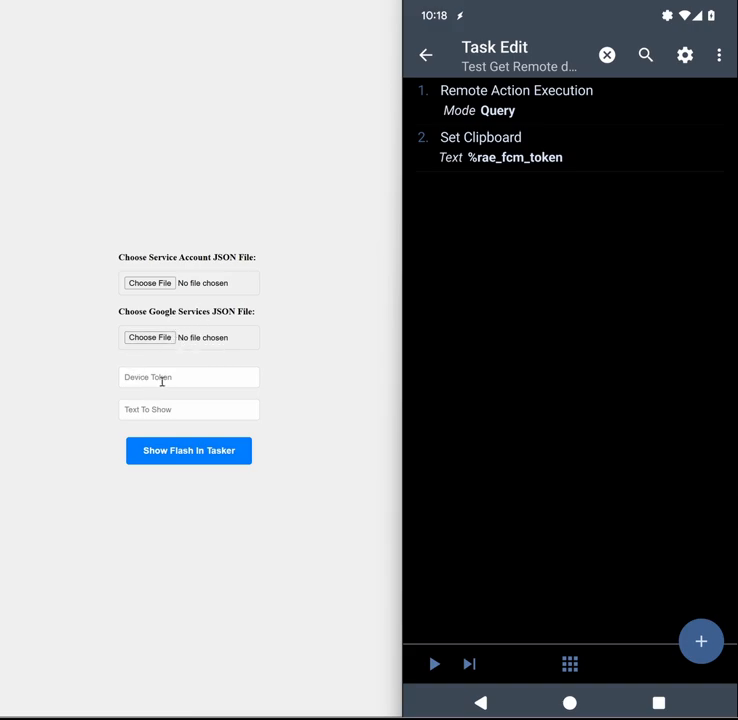
# Choose service account.json and firebase.json as the web page's two JSON files.
pyautogui.click(188, 409)
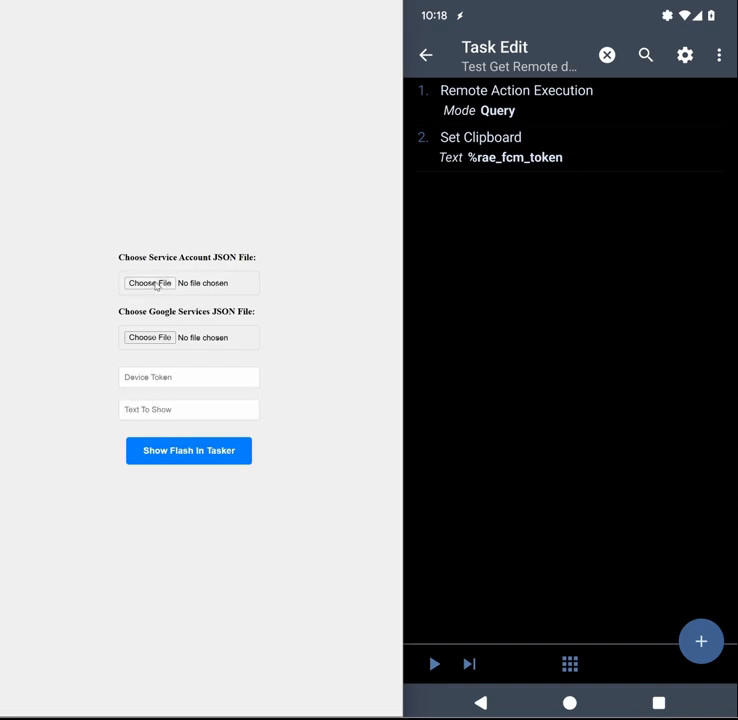
pyautogui.click(149, 283)
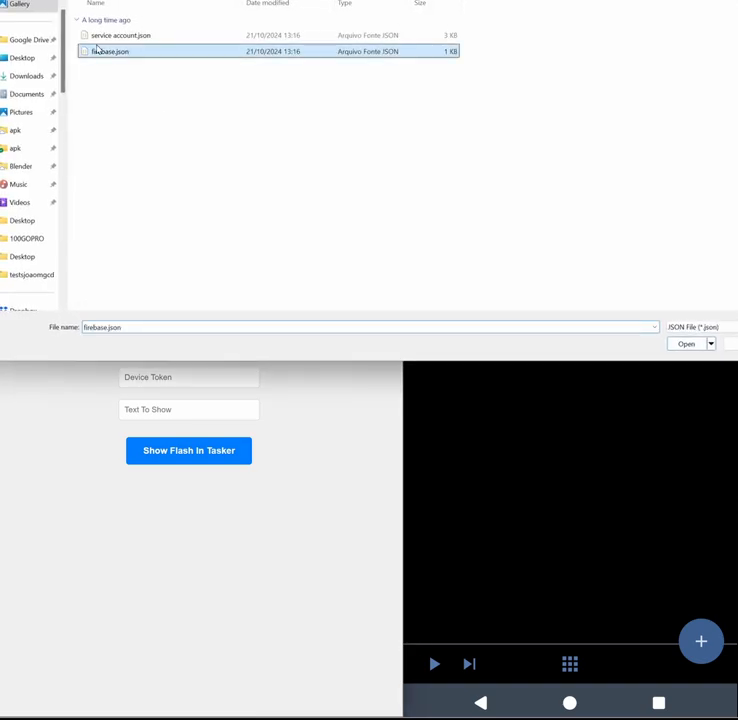
pyautogui.click(686, 343)
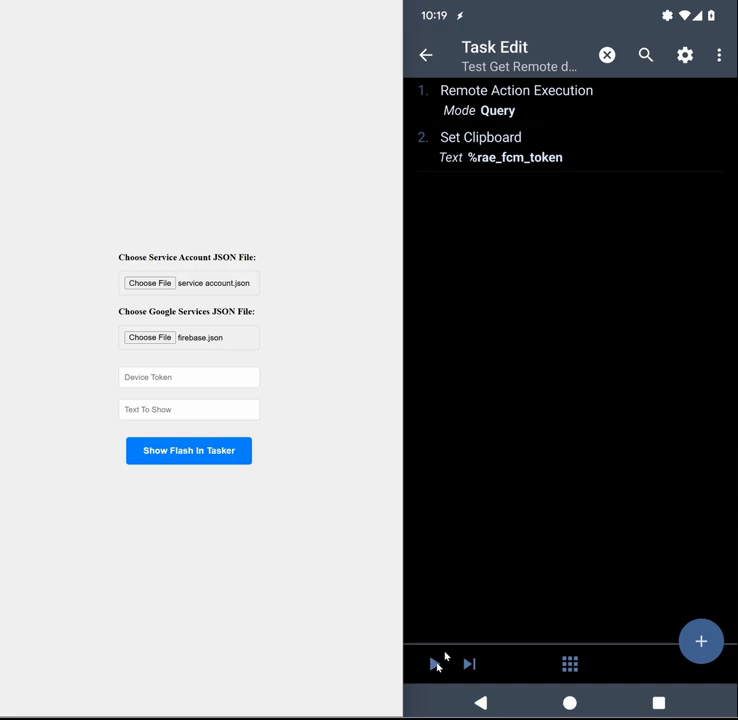
# Copy the device token with the Tasker task, paste it, and submit 'Hello' as text.
pyautogui.click(435, 663)
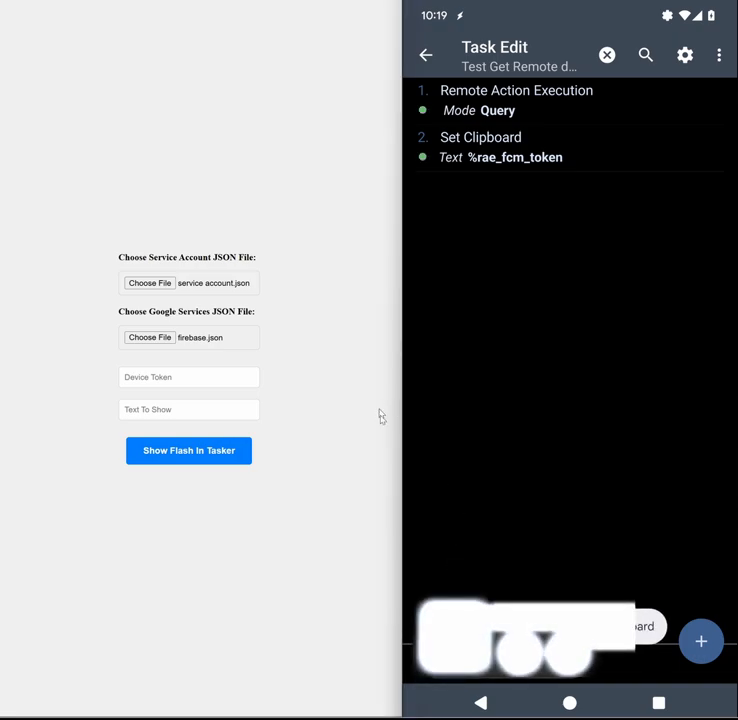
pyautogui.click(188, 377)
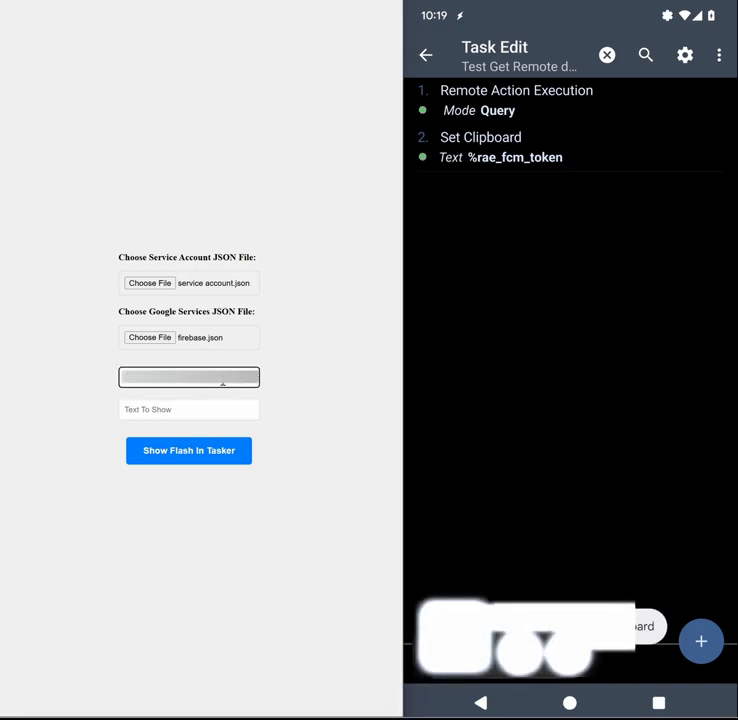
pyautogui.click(188, 377)
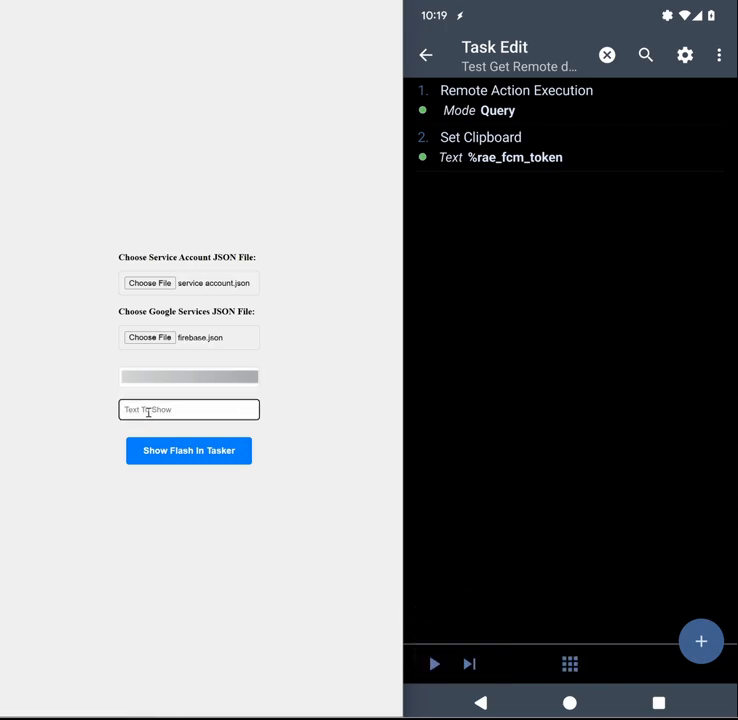
pyautogui.write('Hello!')
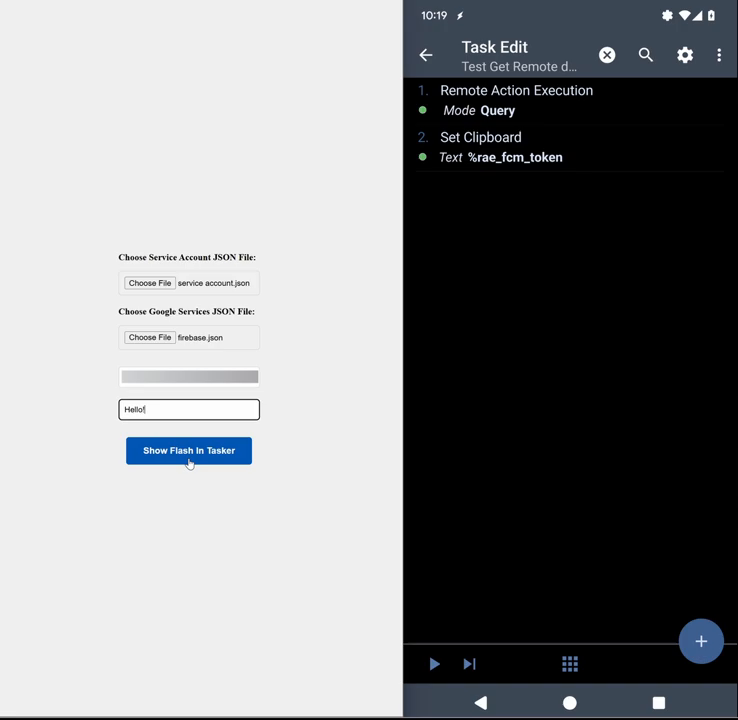
pyautogui.click(188, 450)
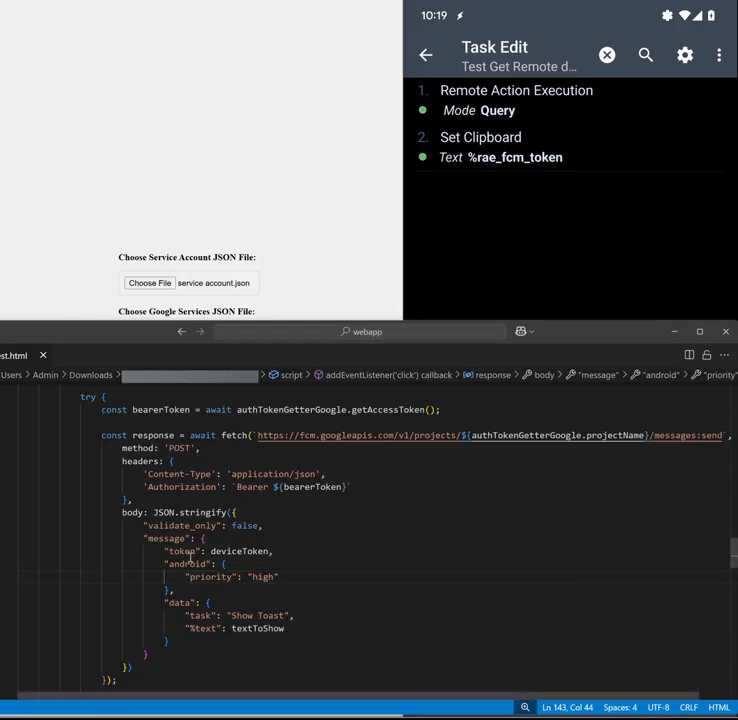
pyautogui.moveTo(233, 435)
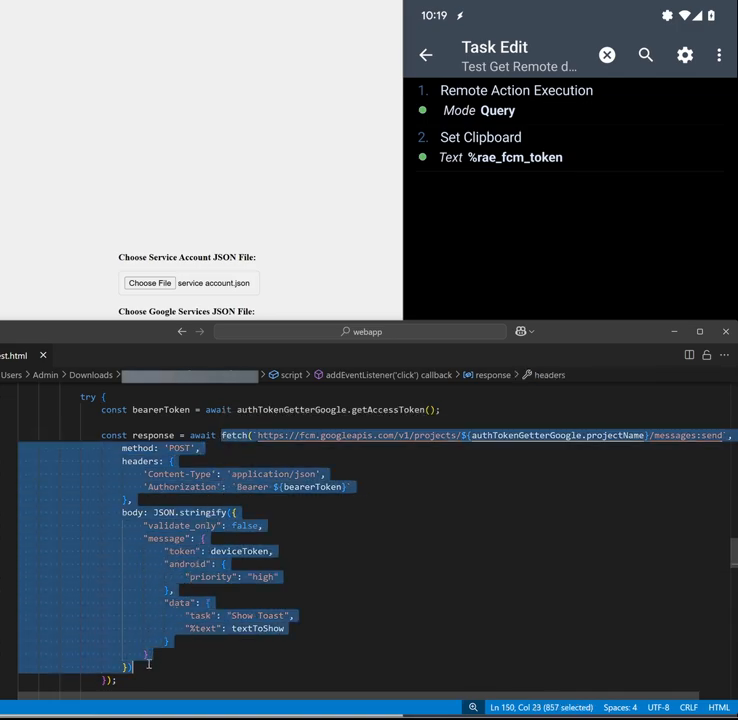
# Match the fetch code's "task": "Show Toast" and %text value against Tasker's Show Toast task.
pyautogui.click(339, 513)
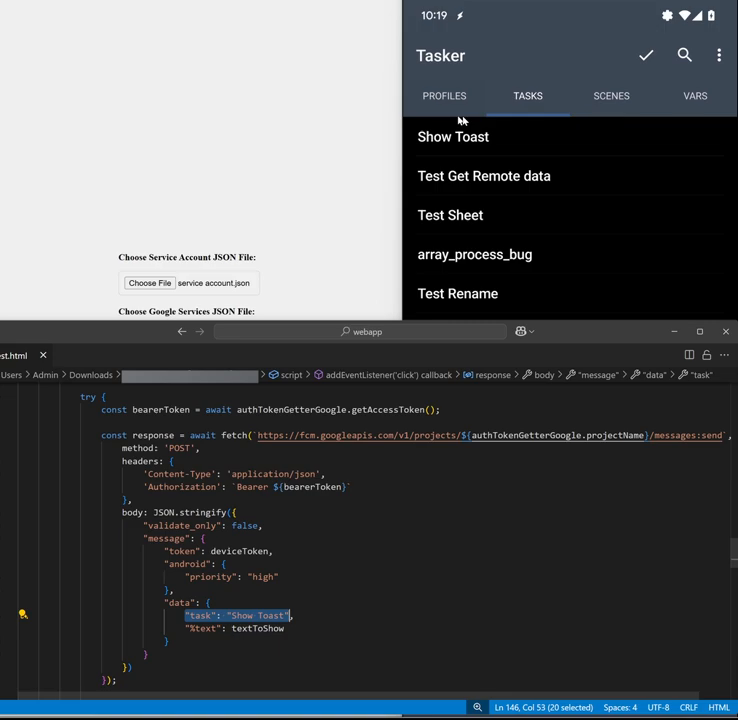
pyautogui.click(453, 137)
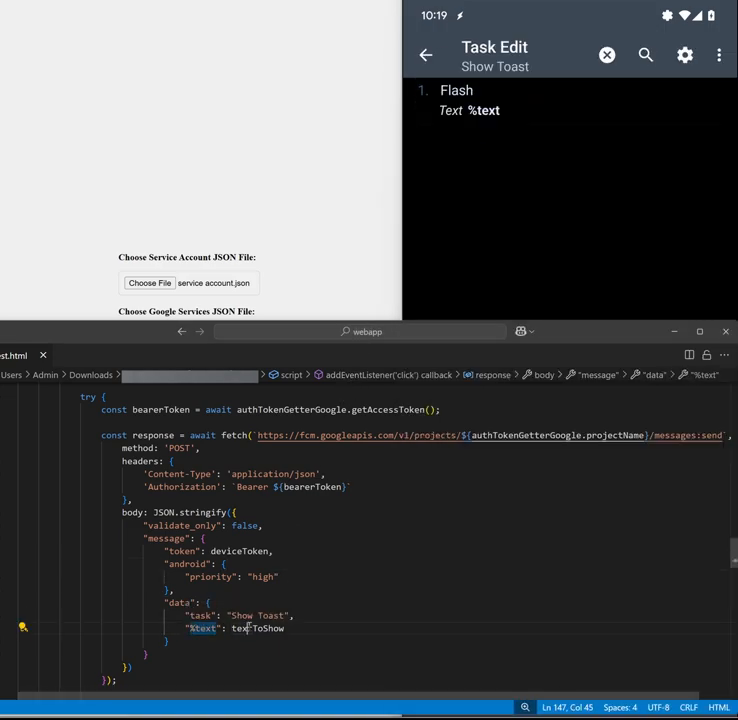
pyautogui.doubleClick(257, 628)
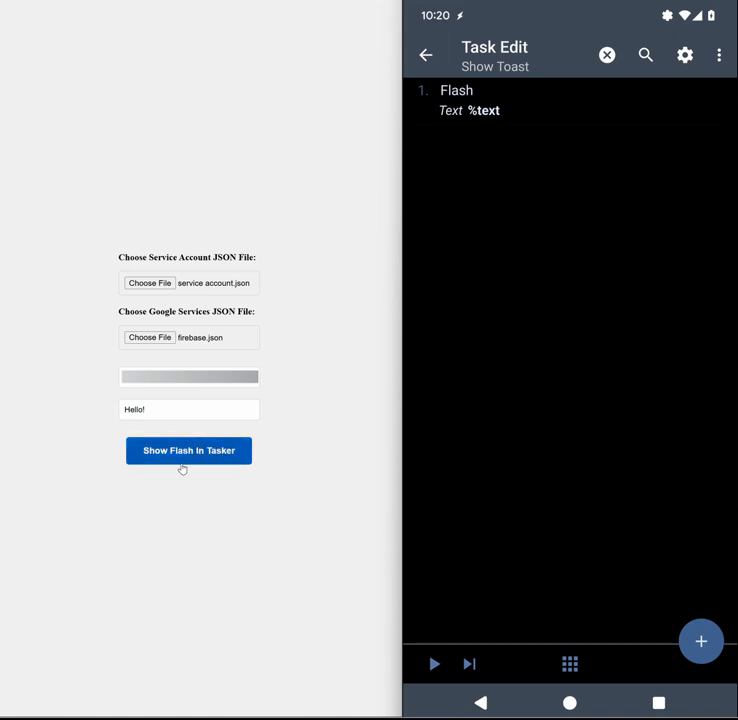
# Send the flash request to Tasker again with the text 'Again'.
pyautogui.write('Again')
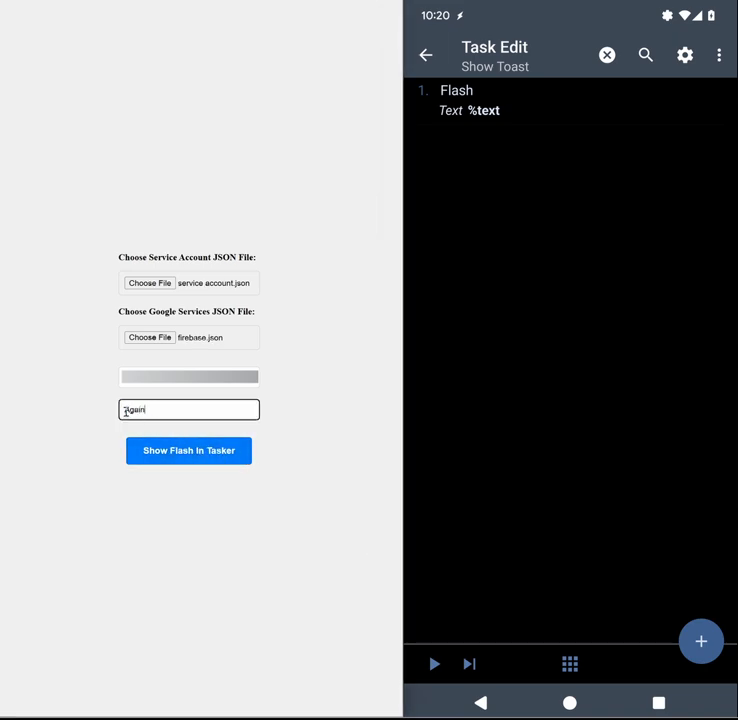
pyautogui.click(188, 450)
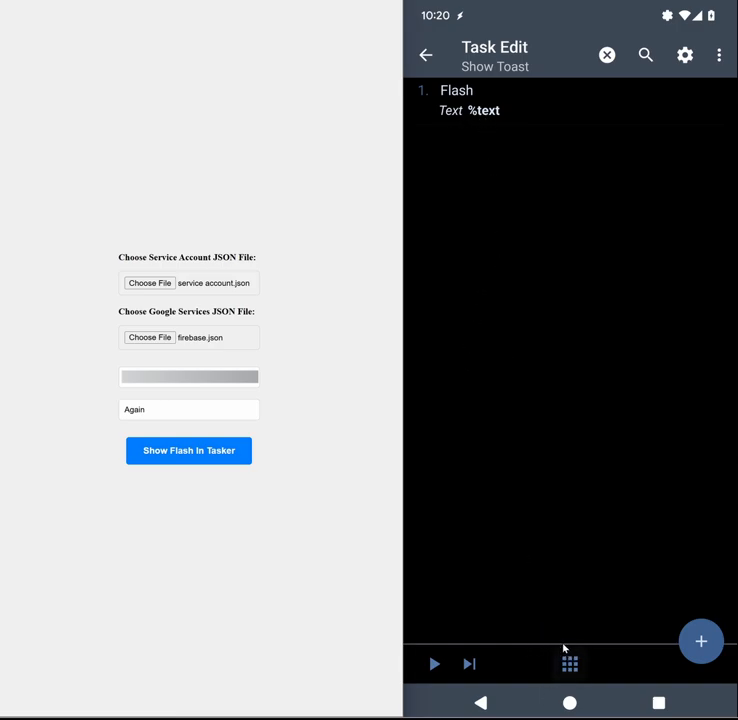
pyautogui.moveTo(267, 504)
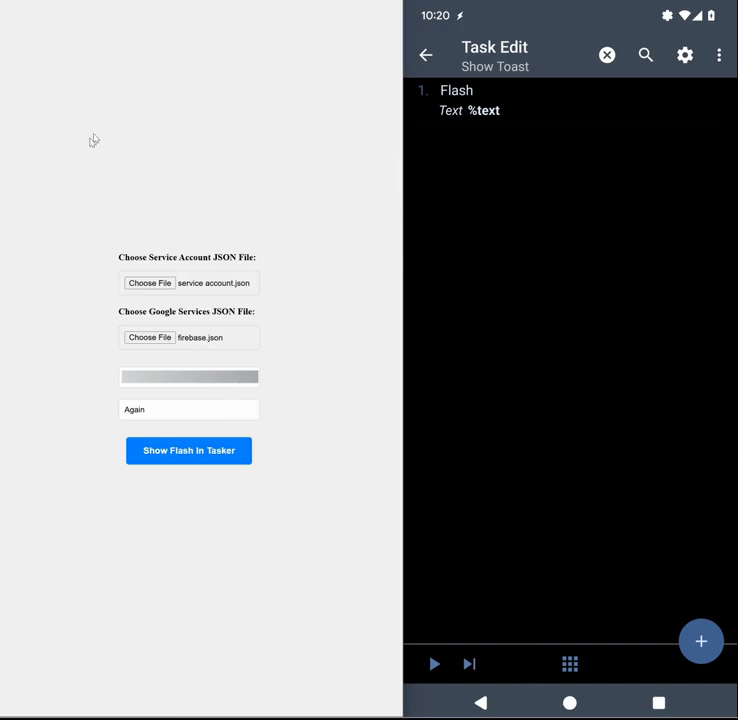
pyautogui.click(149, 337)
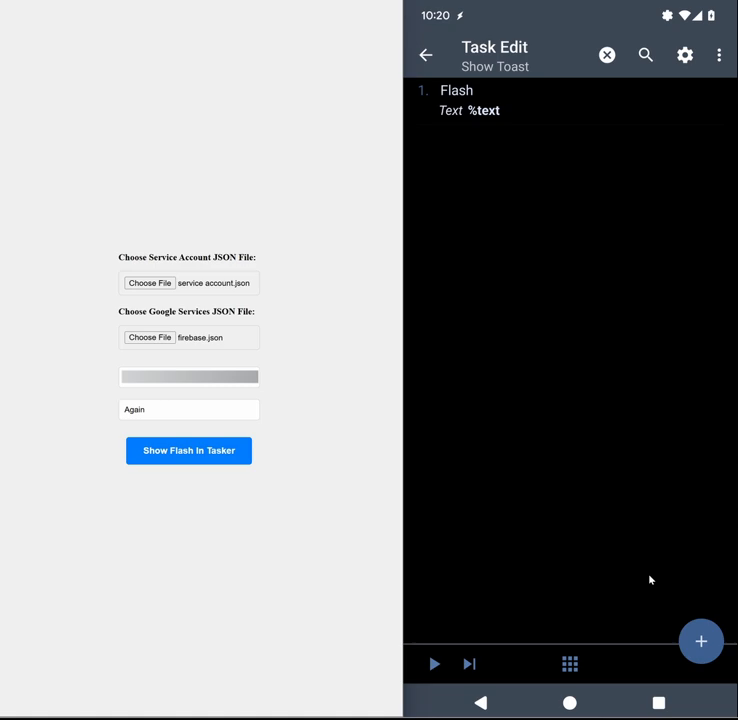
pyautogui.moveTo(677, 631)
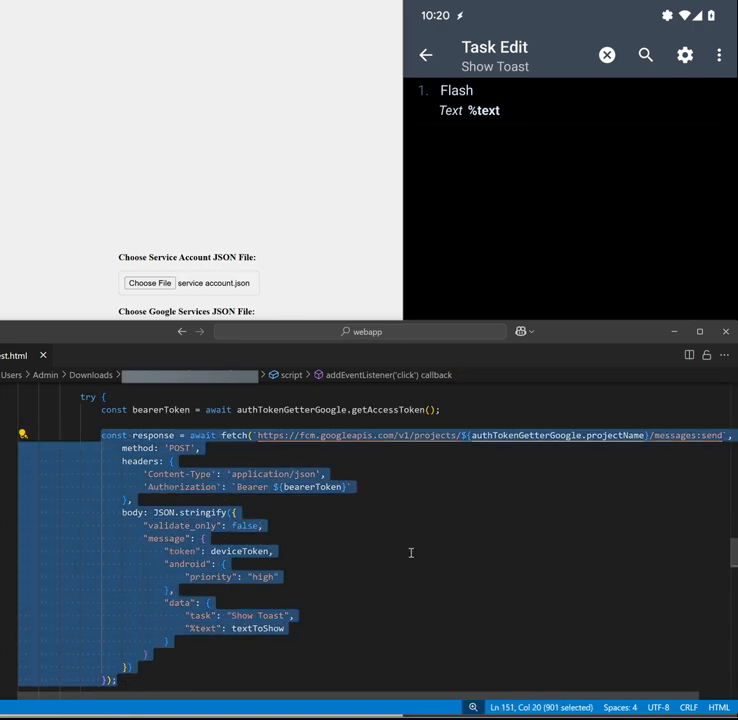
pyautogui.moveTo(333, 536)
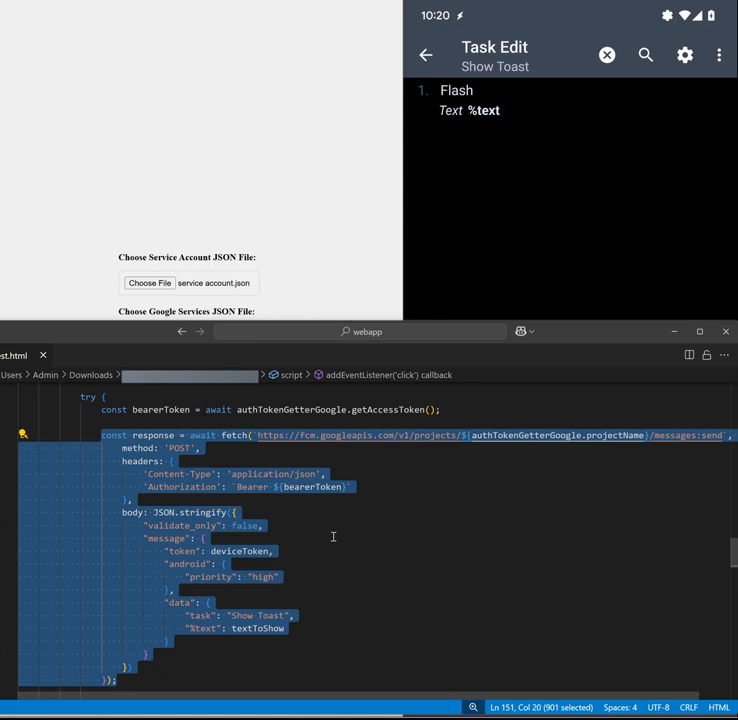
pyautogui.moveTo(268, 283)
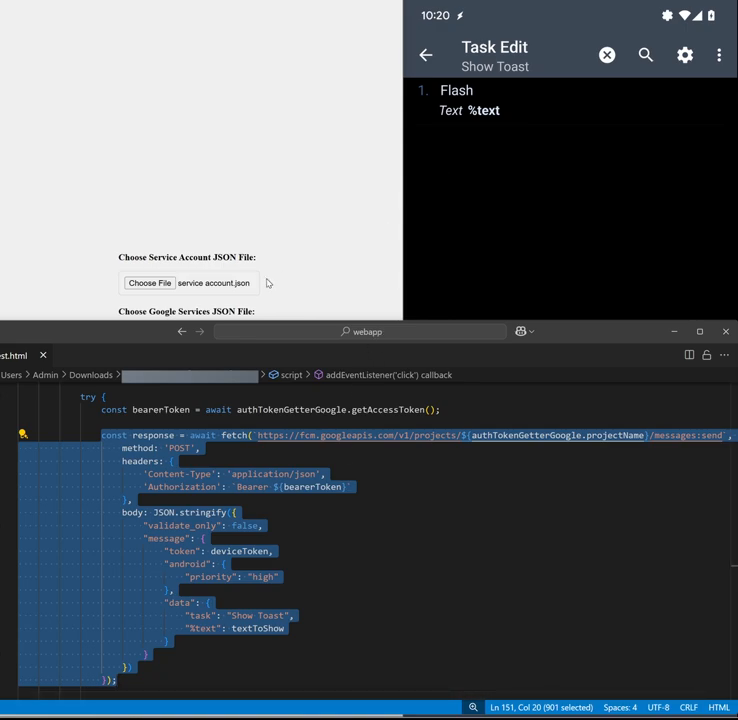